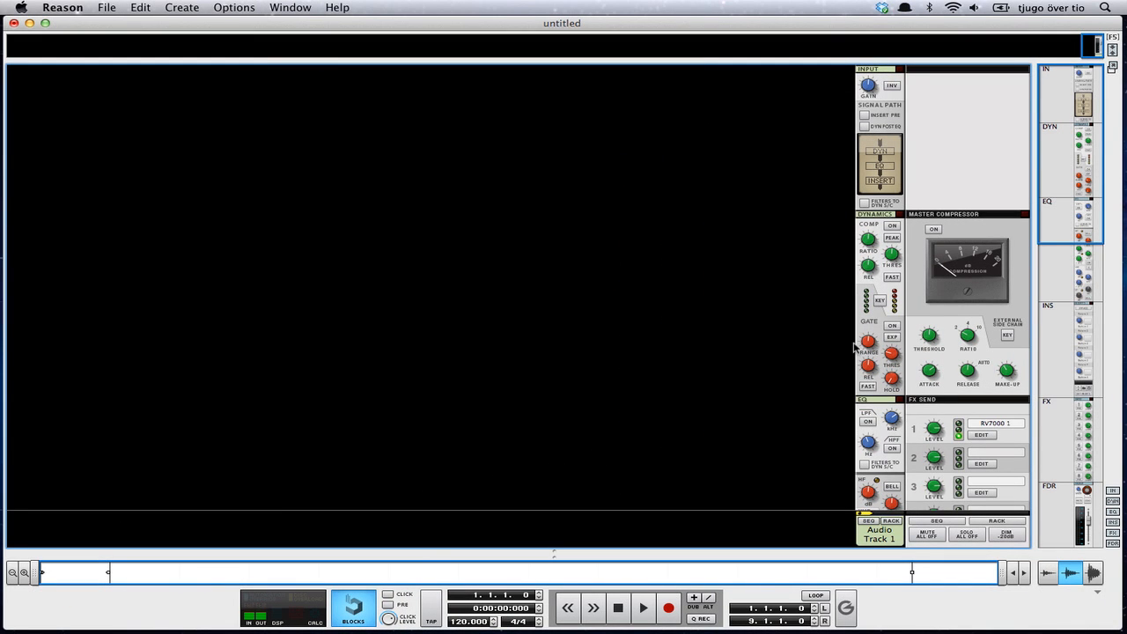
Step: Enable the GATE in Audio Track 1's Dynamics section with its ON button
click(890, 324)
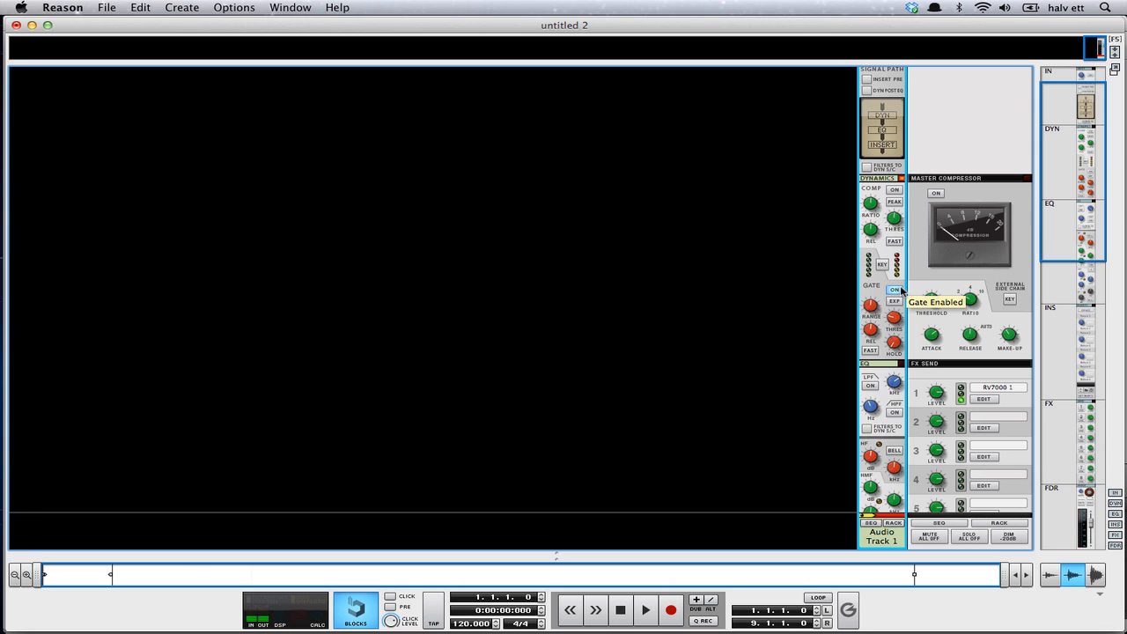
click(893, 290)
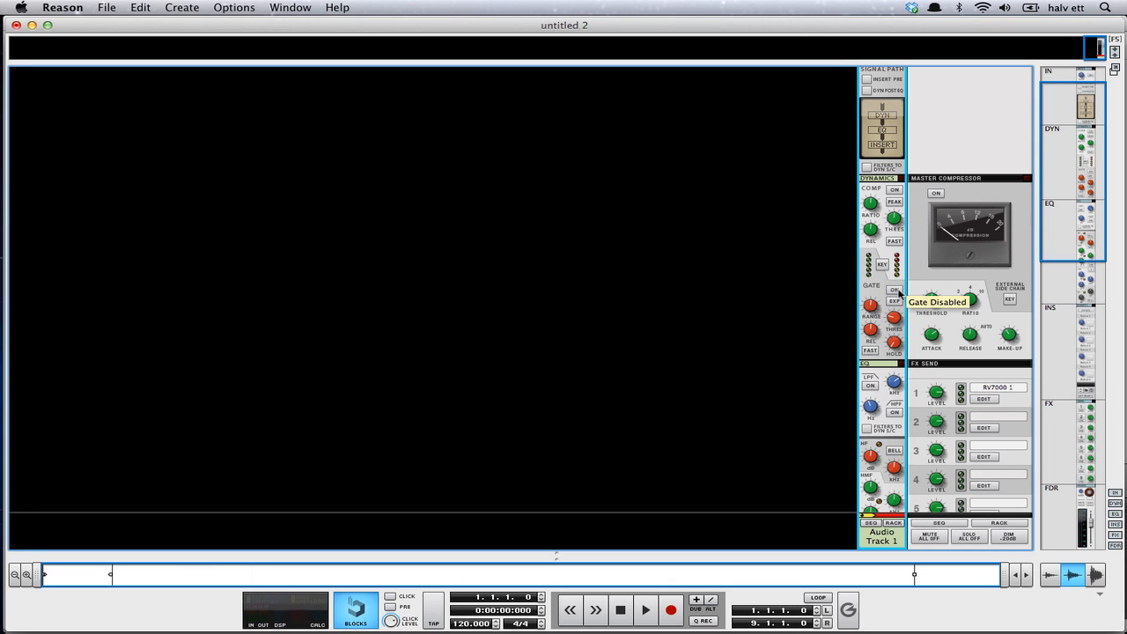
click(894, 290)
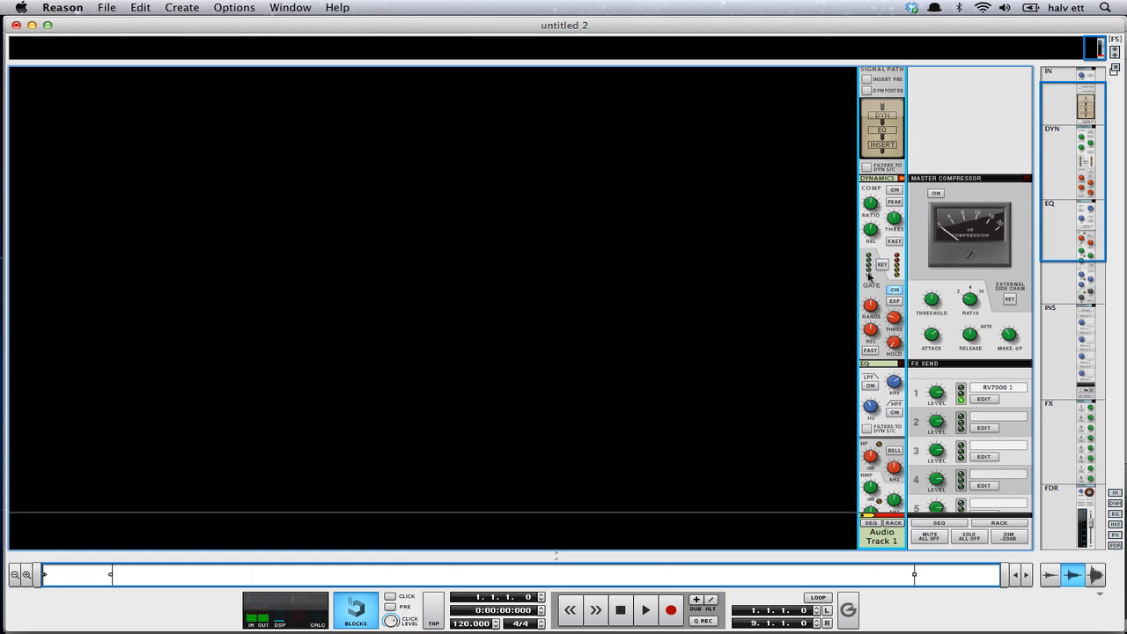
mouse_move(869, 266)
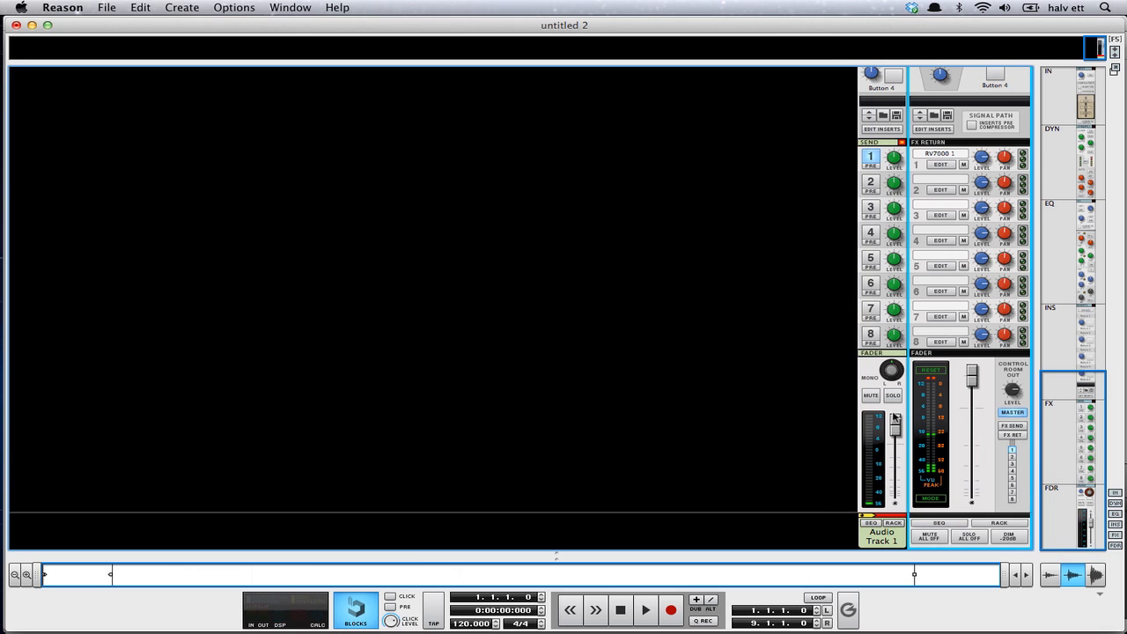
Step: Scroll Audio Track 1's channel strip down toward the FX Send and Fader sections
drag(970, 413, 970, 380)
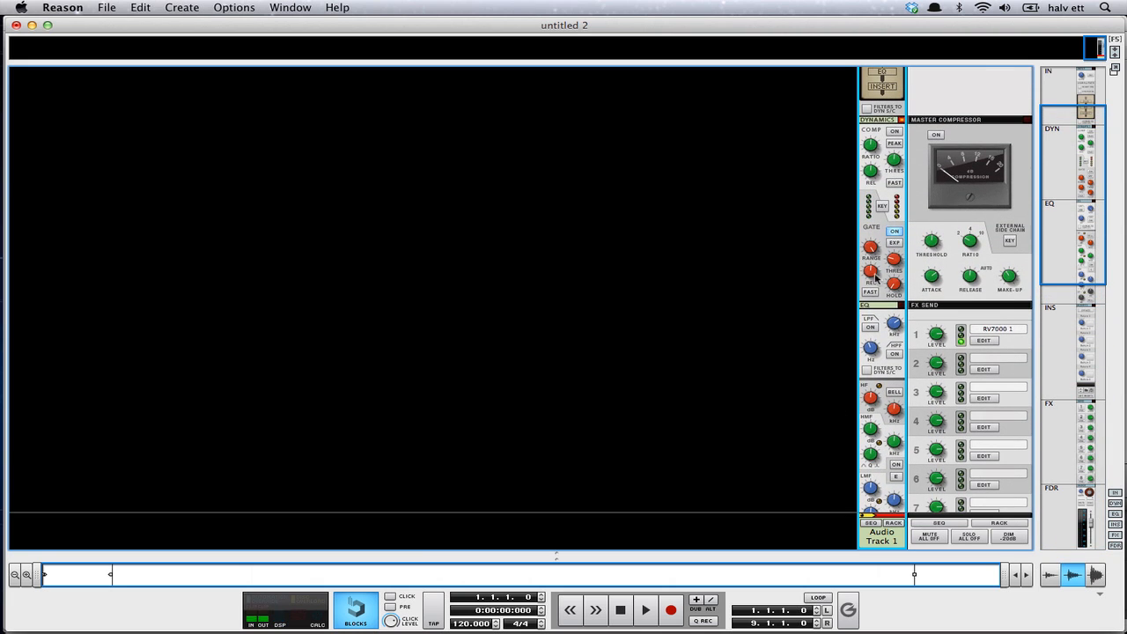
mouse_move(833, 289)
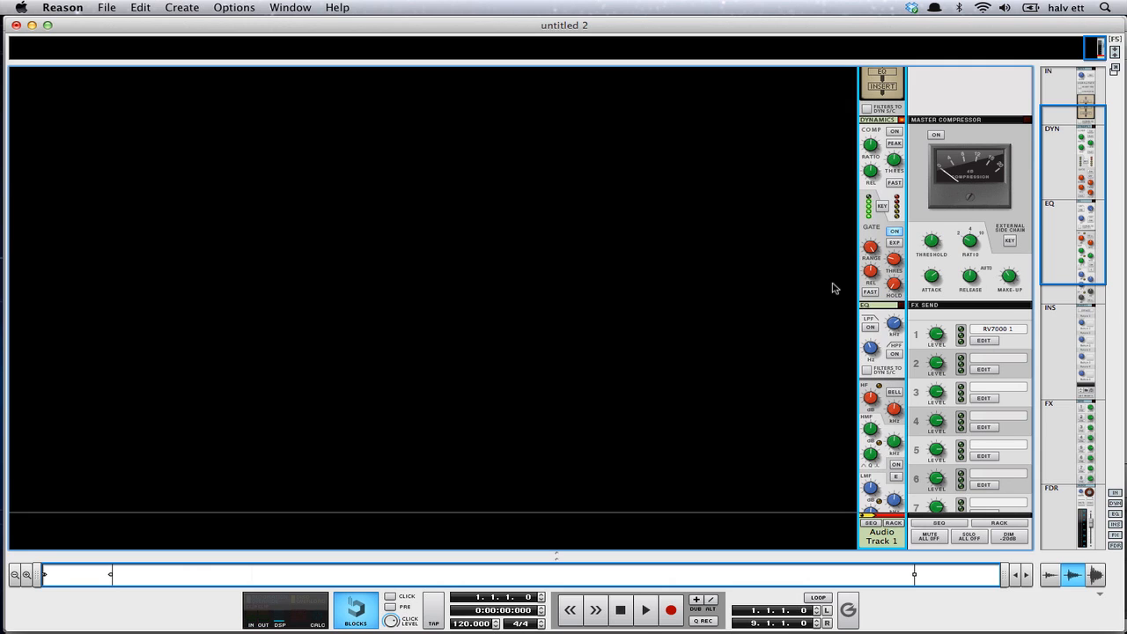